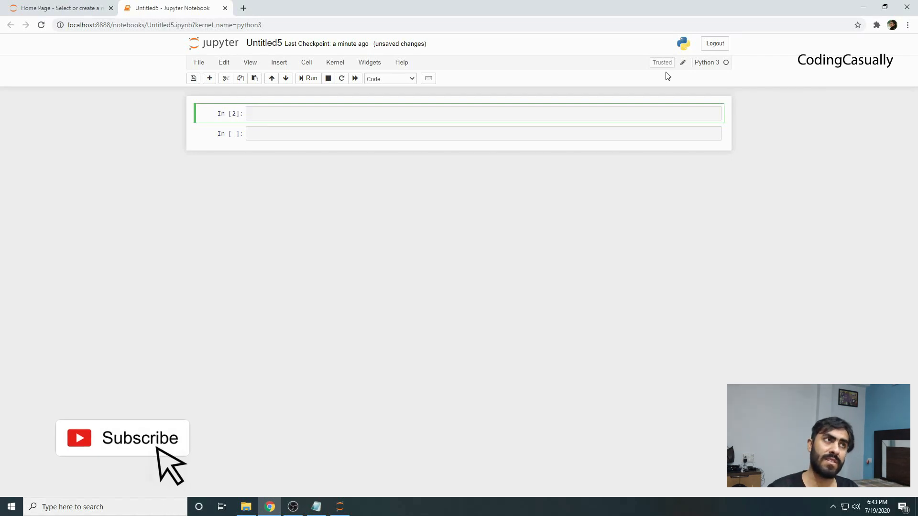
Step: Write 'import pandas as pd' and 'dataframe = pd.read_json(r"")' with an empty path
{"action": "left_click", "coordinate": [483, 114]}
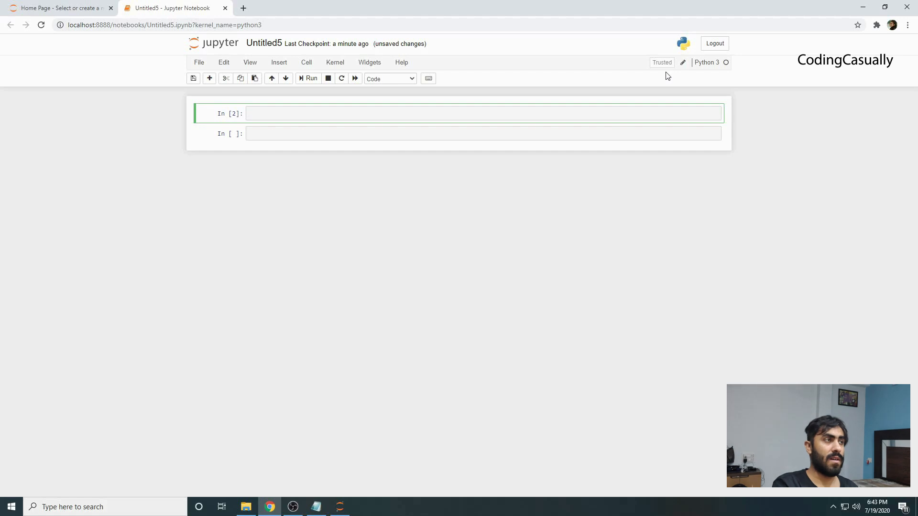
{"action": "type", "text": "import panda"}
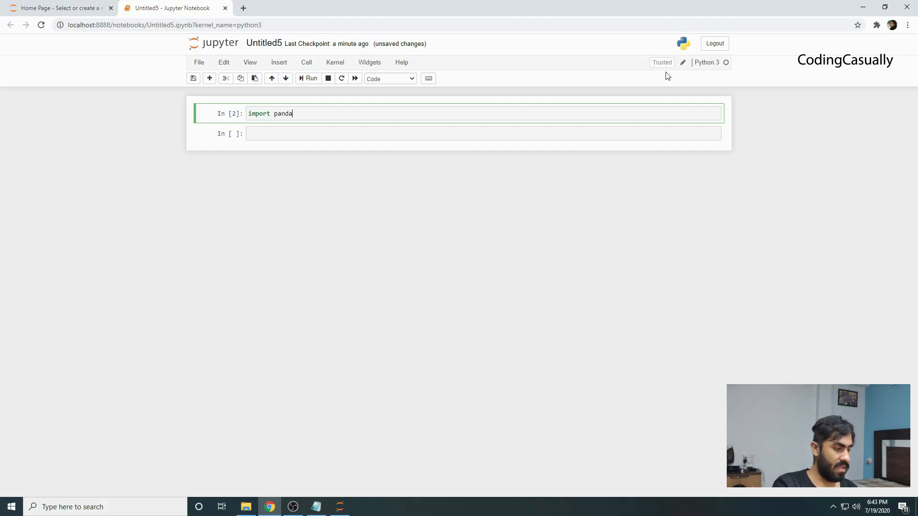
{"action": "type", "text": "s as pd"}
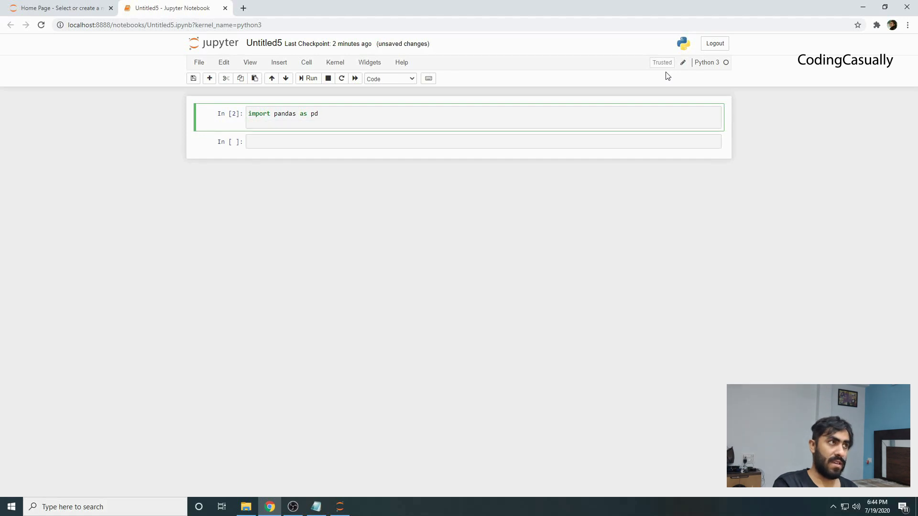
{"action": "type", "text": "dt"}
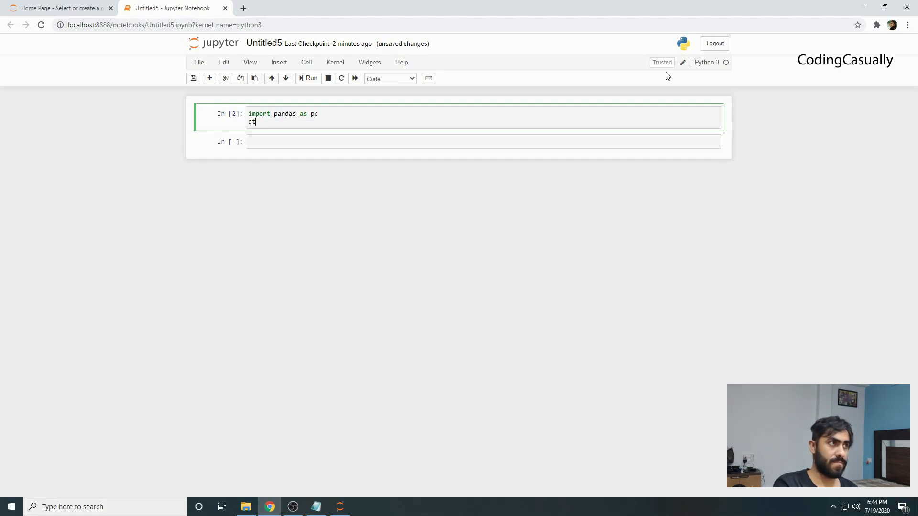
{"action": "type", "text": "ataframe ="}
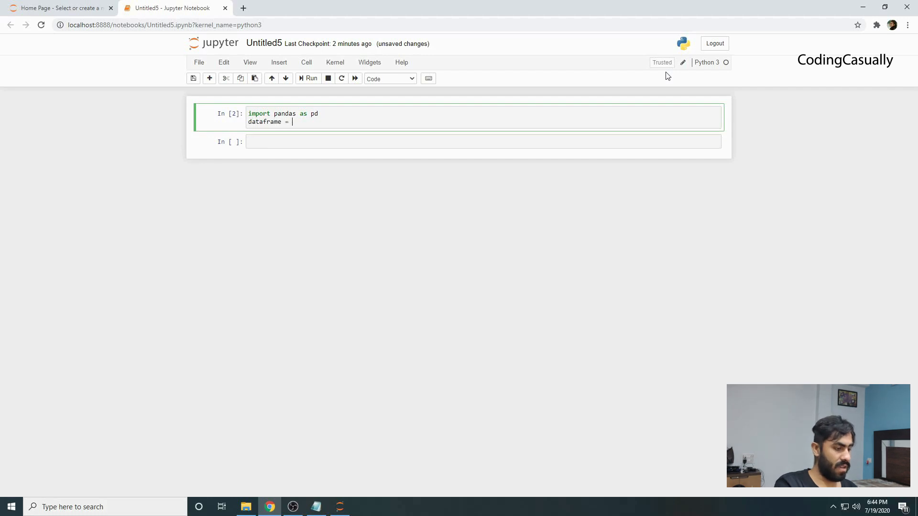
{"action": "type", "text": "pd.read"}
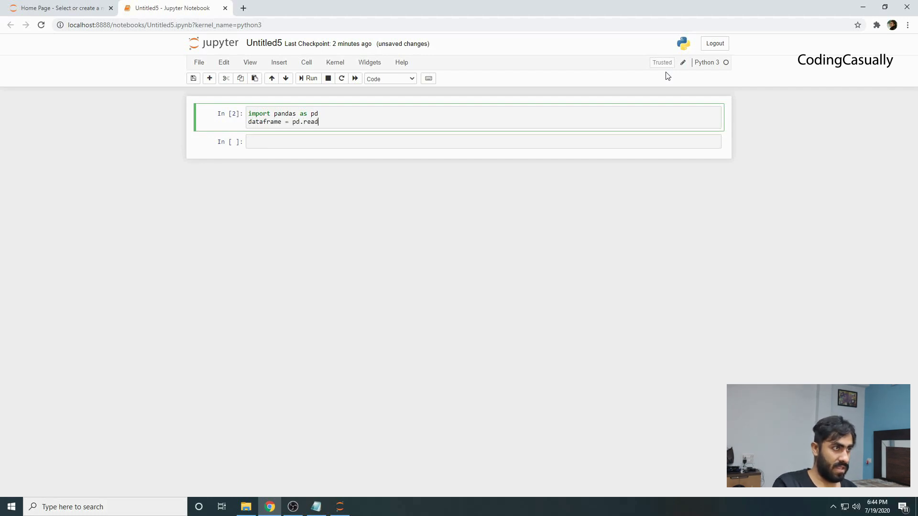
{"action": "type", "text": "_json()"}
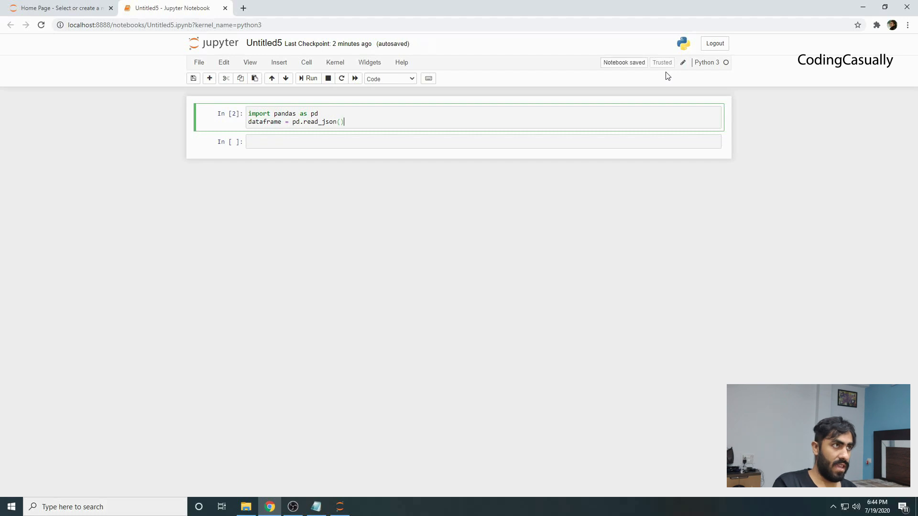
{"action": "type", "text": "r\""}
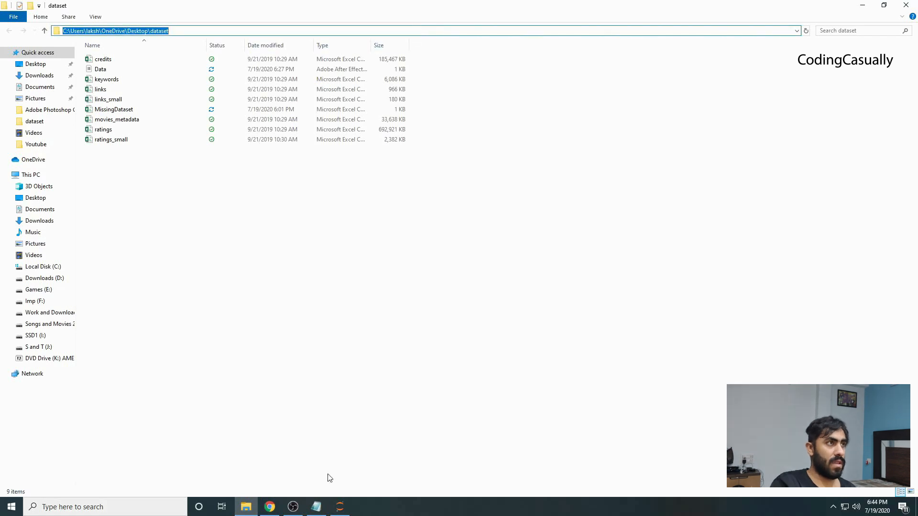
{"action": "left_click", "coordinate": [269, 506]}
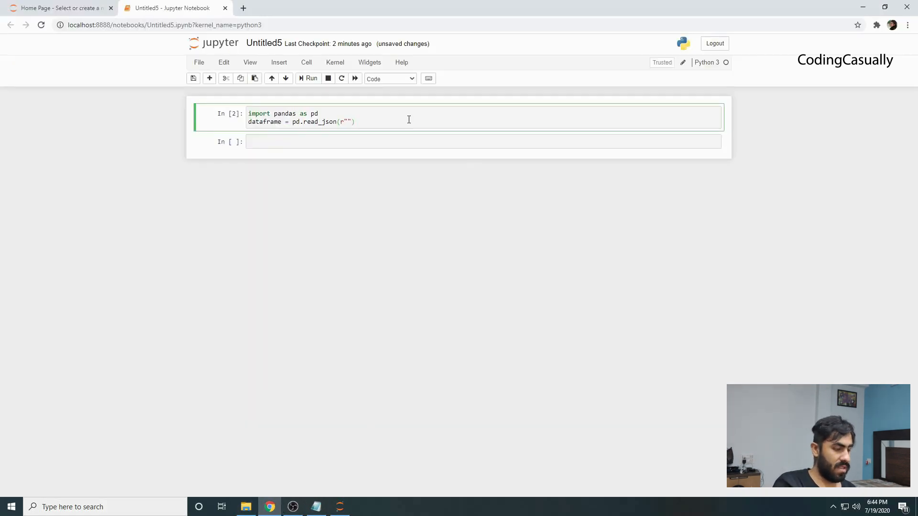
Step: Point read_json at C:\Users\laksh\OneDrive\Desktop\dataset\Data.json, add 'dataframe', and run the cell
{"action": "type", "text": "C:\\Users\\laksh\\OneDrive\\Desktop\\dataset"}
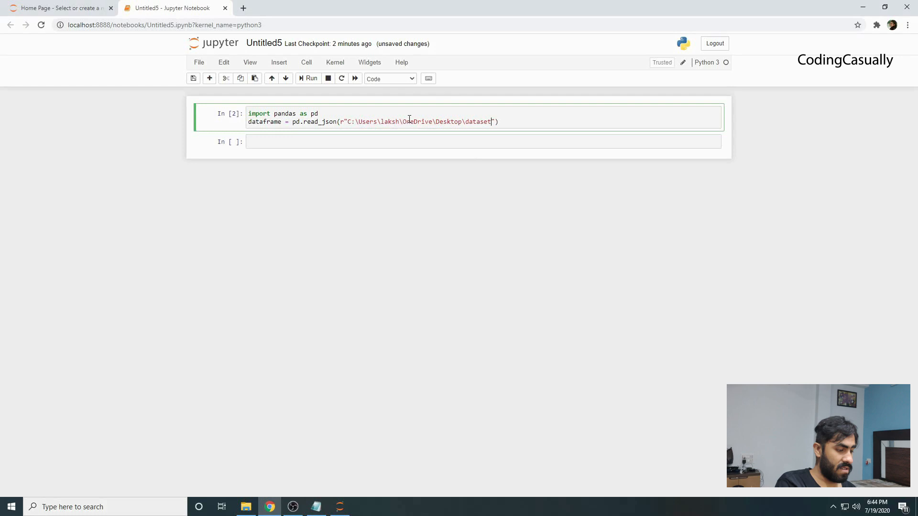
{"action": "type", "text": "\\Data"}
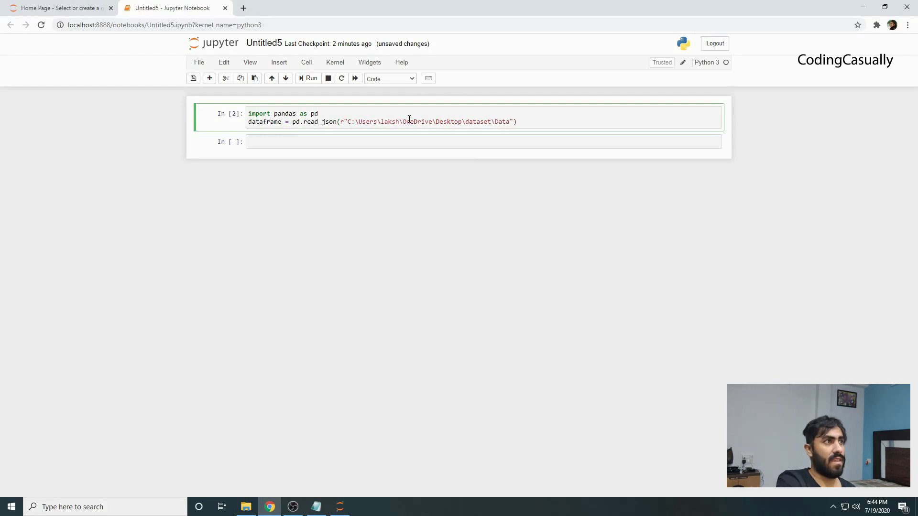
{"action": "type", "text": ".json"}
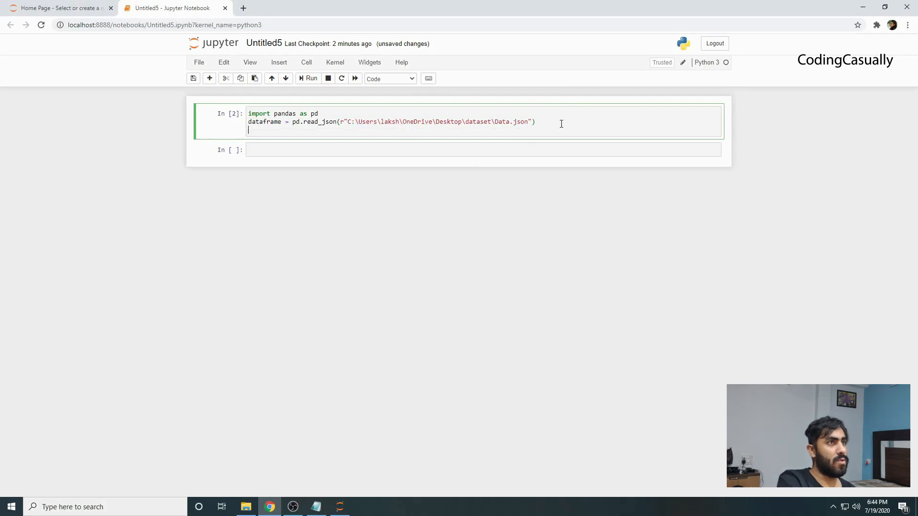
{"action": "type", "text": "dataframe"}
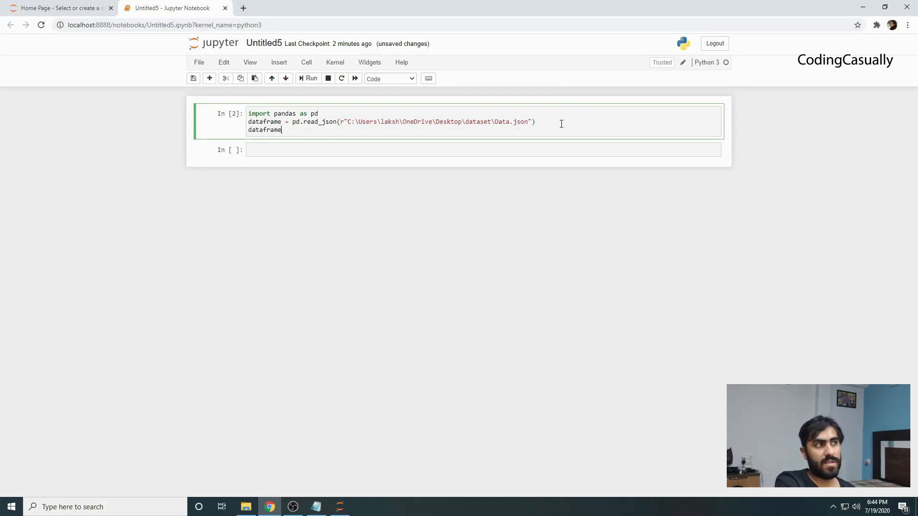
{"action": "left_click", "coordinate": [308, 78]}
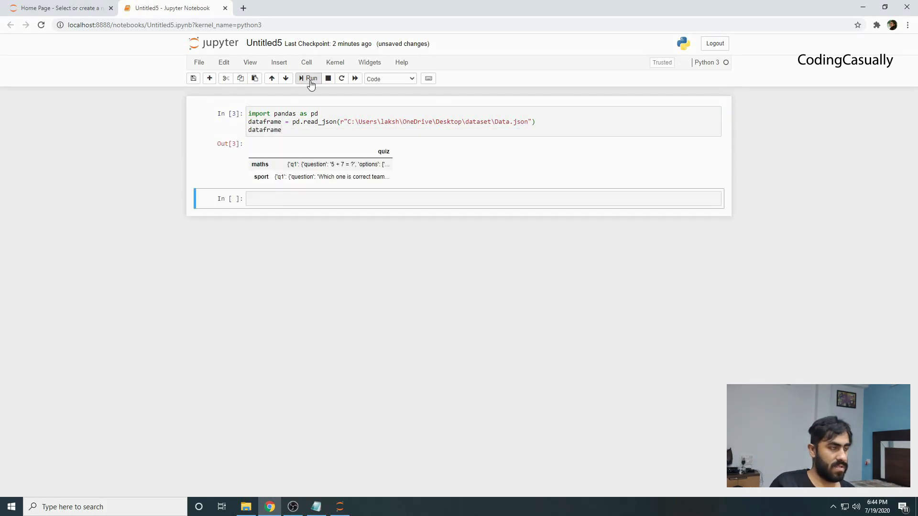
{"action": "left_click", "coordinate": [308, 130]}
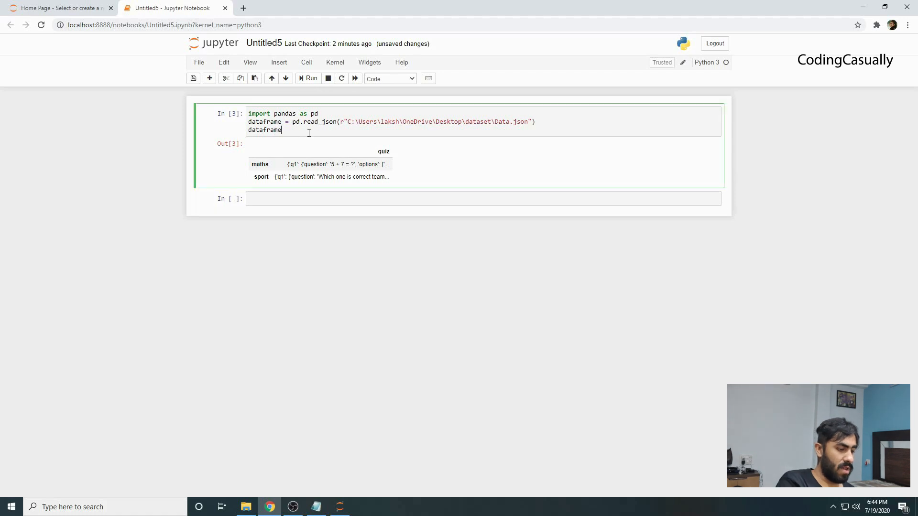
Step: Change the last line to dataframe.to_csv writing Data2.csv, and run the cell
{"action": "type", "text": ".t"}
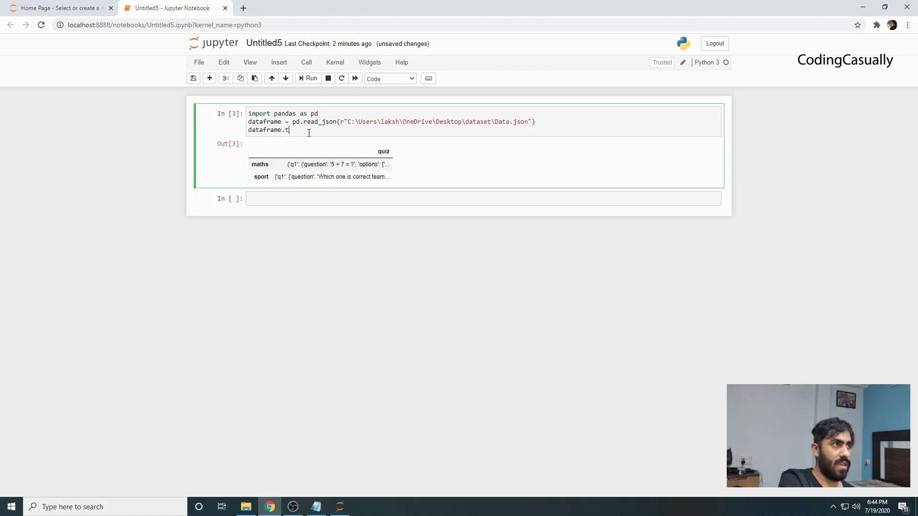
{"action": "type", "text": "o_csv()"}
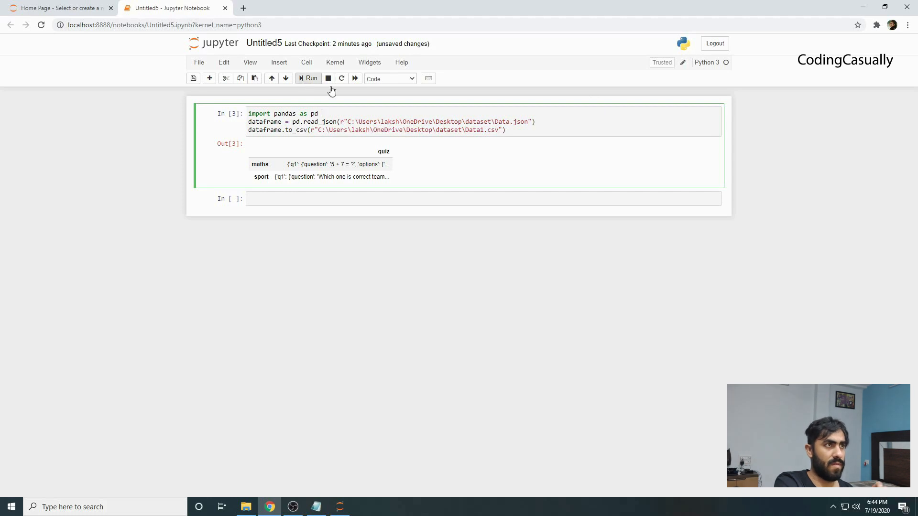
{"action": "type", "text": "2"}
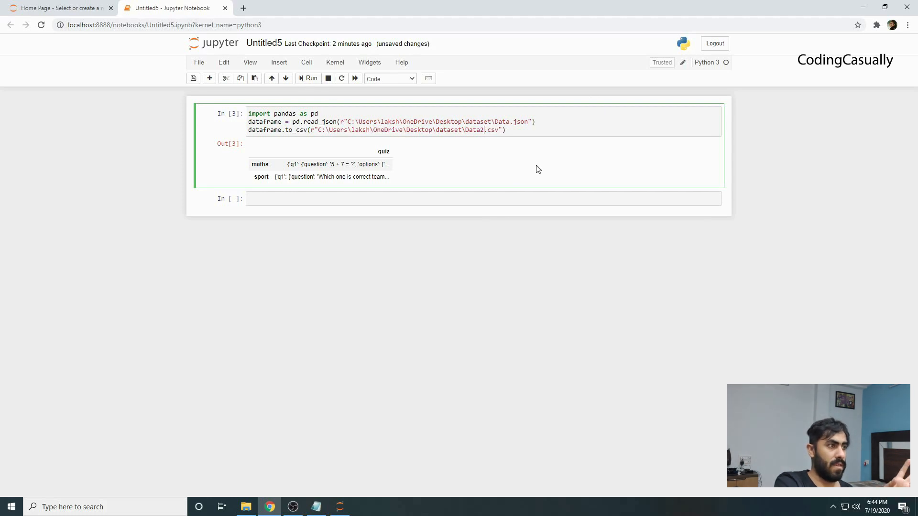
{"action": "left_click", "coordinate": [308, 78]}
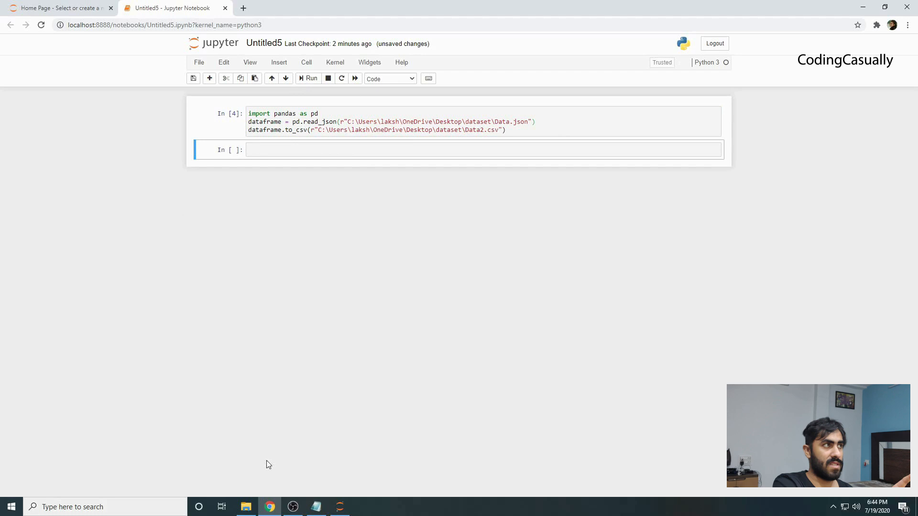
Step: Open Data2.csv from the dataset folder in Excel to check the quiz rows, then close it
{"action": "left_click", "coordinate": [246, 507]}
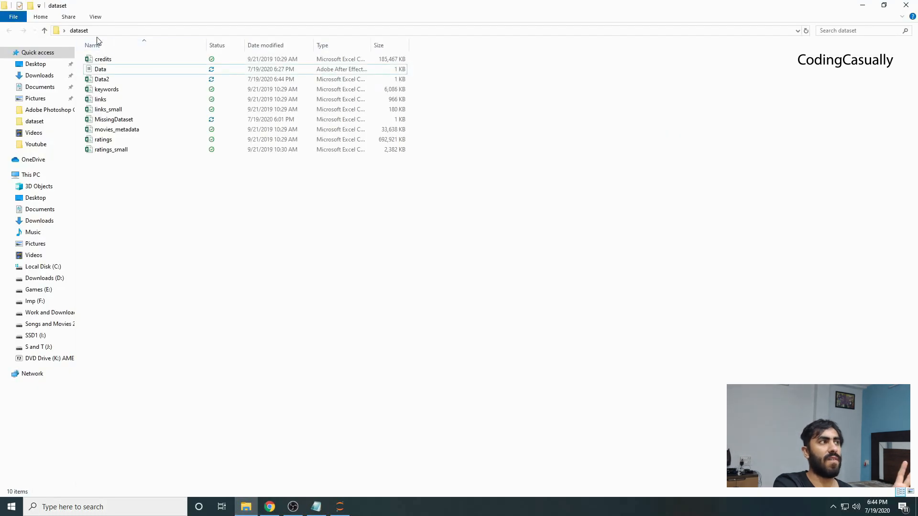
{"action": "mouse_move", "coordinate": [104, 79]}
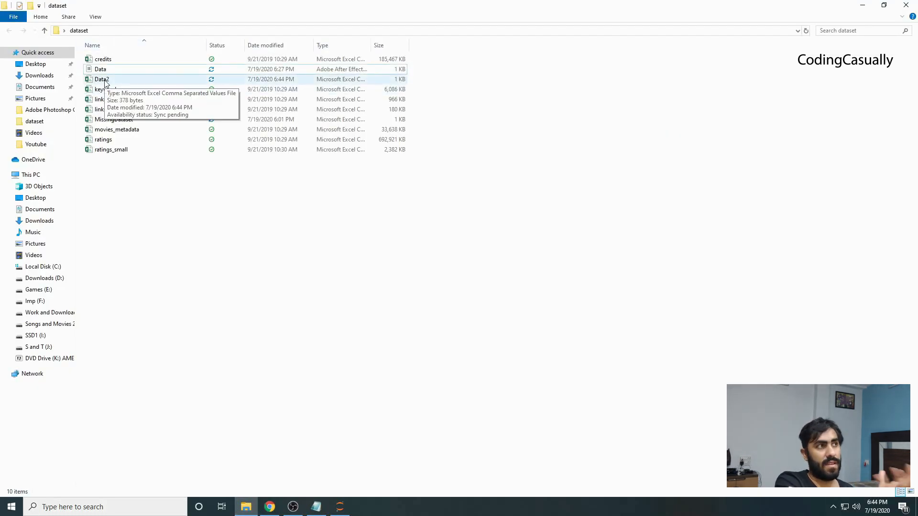
{"action": "double_click", "coordinate": [101, 79]}
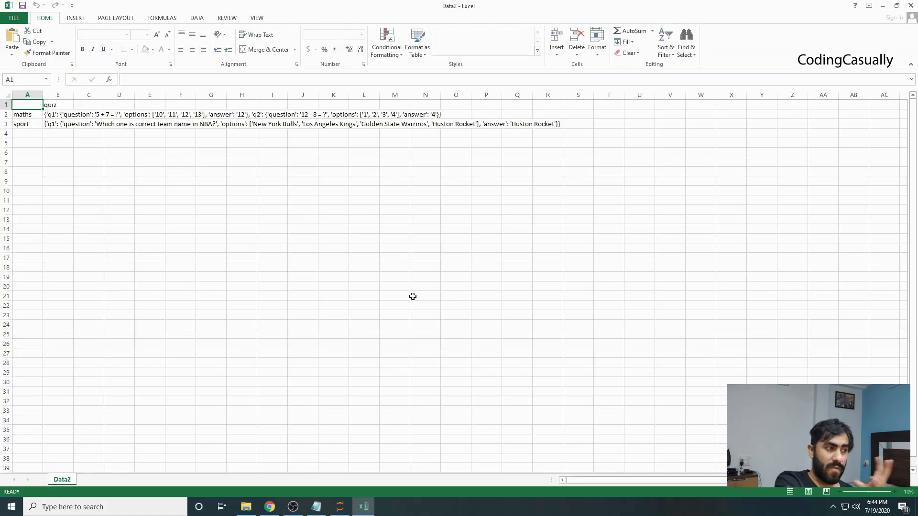
{"action": "left_click", "coordinate": [245, 506]}
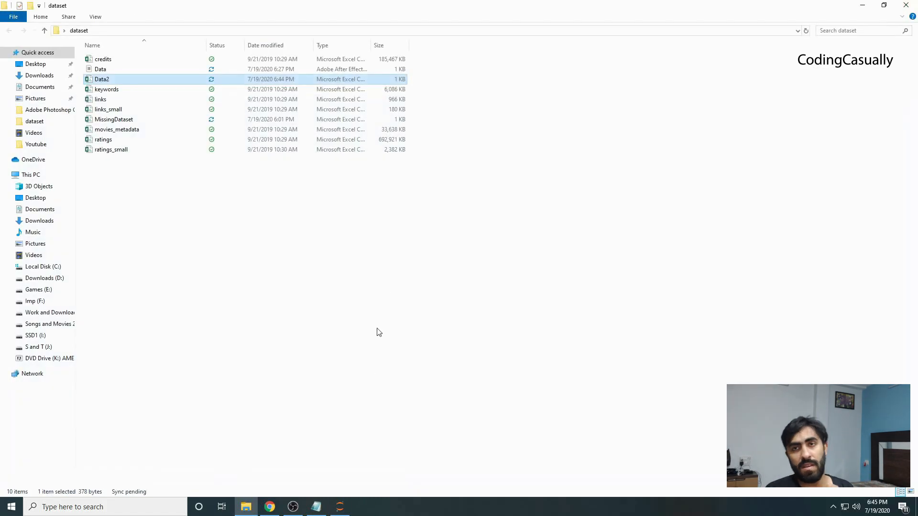